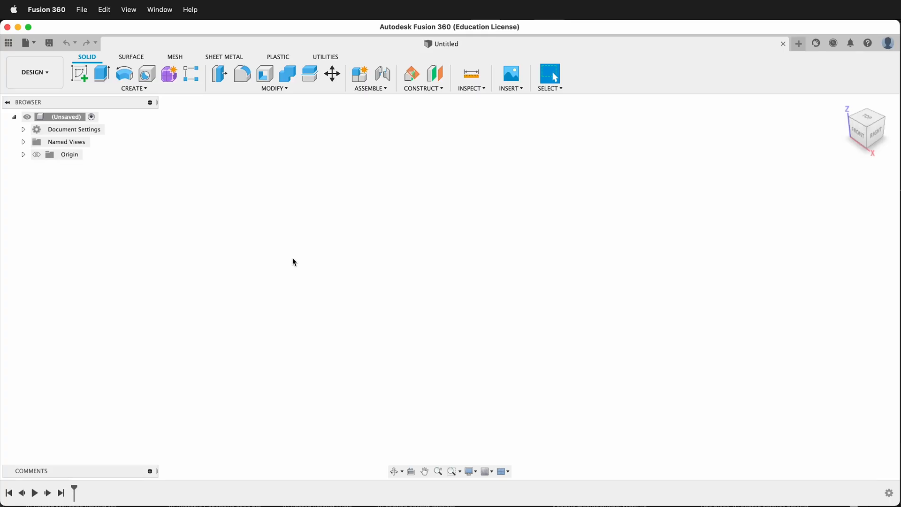
pyautogui.moveTo(304, 304)
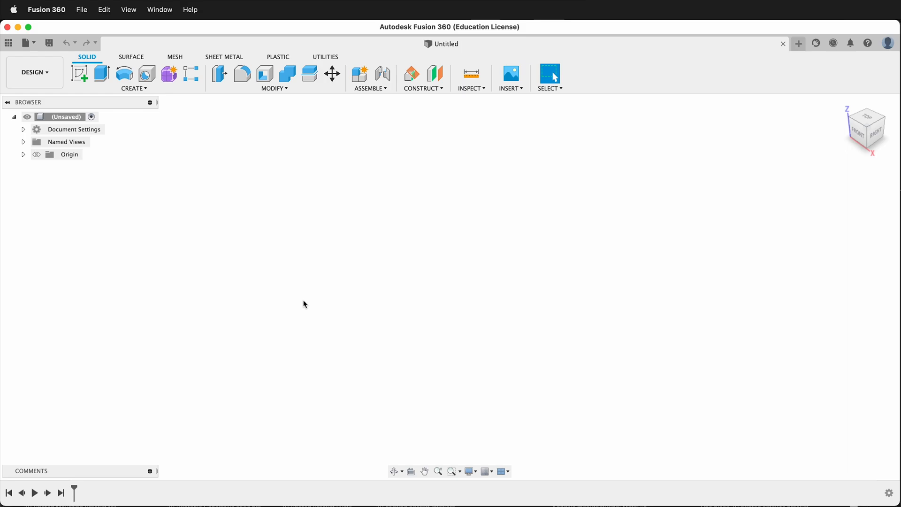
pyautogui.moveTo(325, 288)
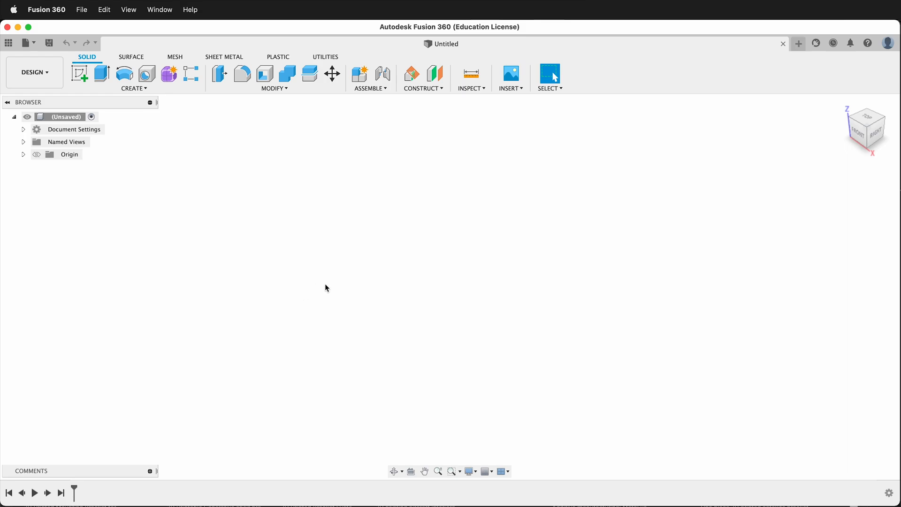
# Create an internal, activated component named 'bracket'
pyautogui.click(133, 87)
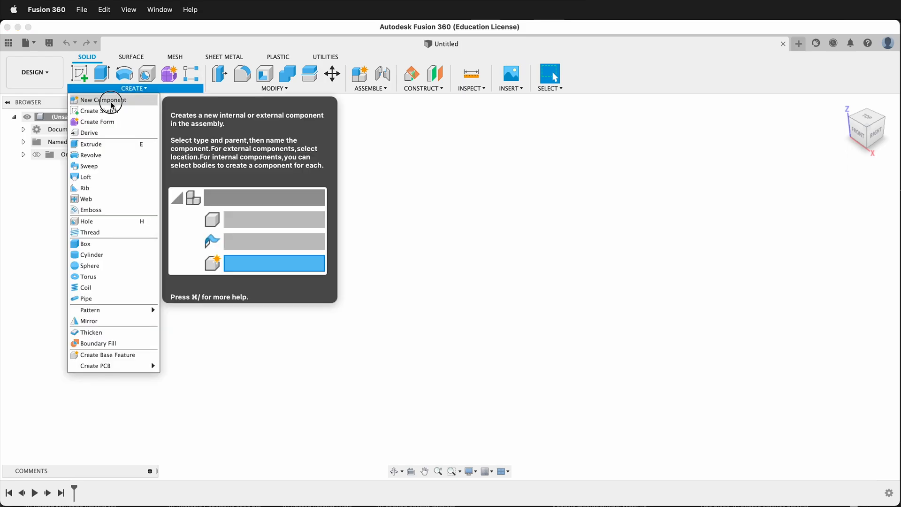
pyautogui.click(103, 100)
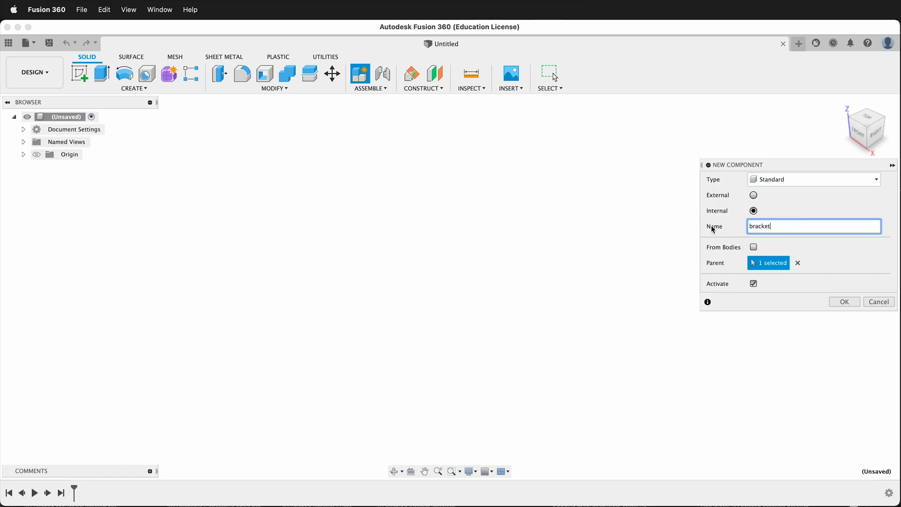
pyautogui.click(843, 302)
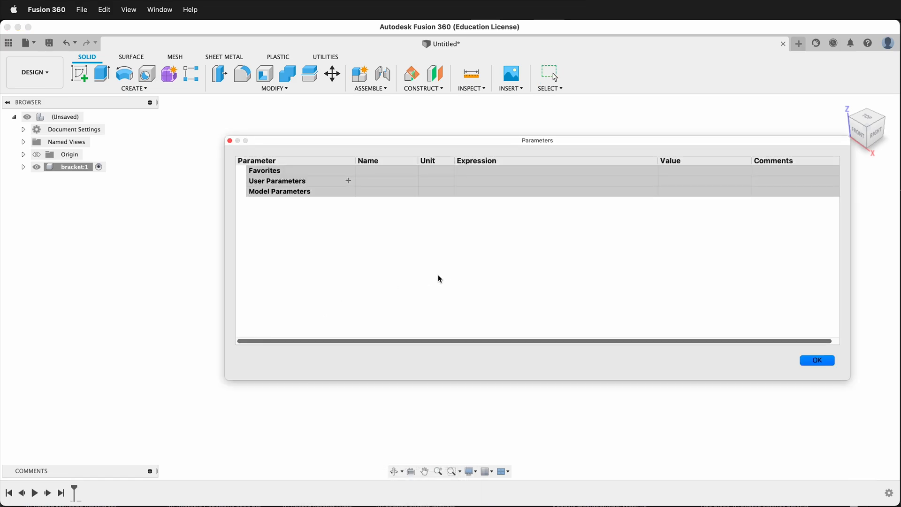
# Add a user parameter 'thick' set to 5 mm
pyautogui.click(349, 181)
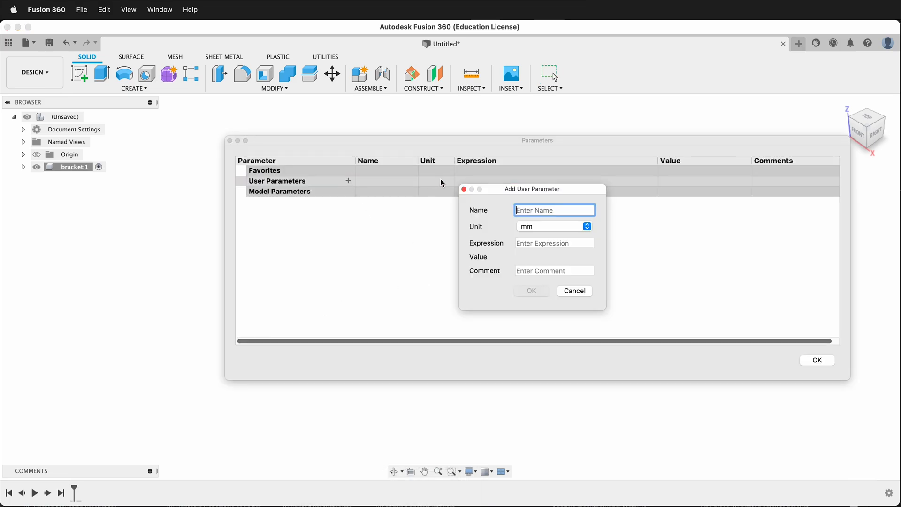
pyautogui.write('thick')
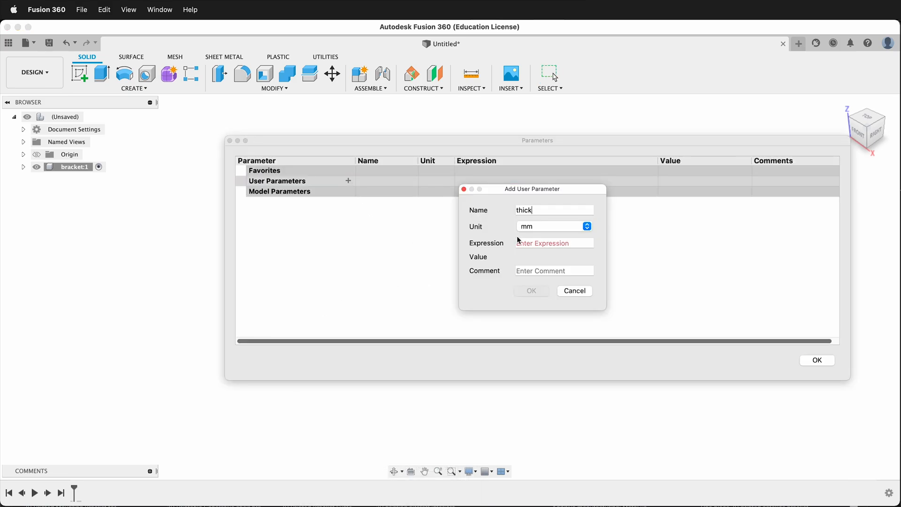
pyautogui.click(531, 290)
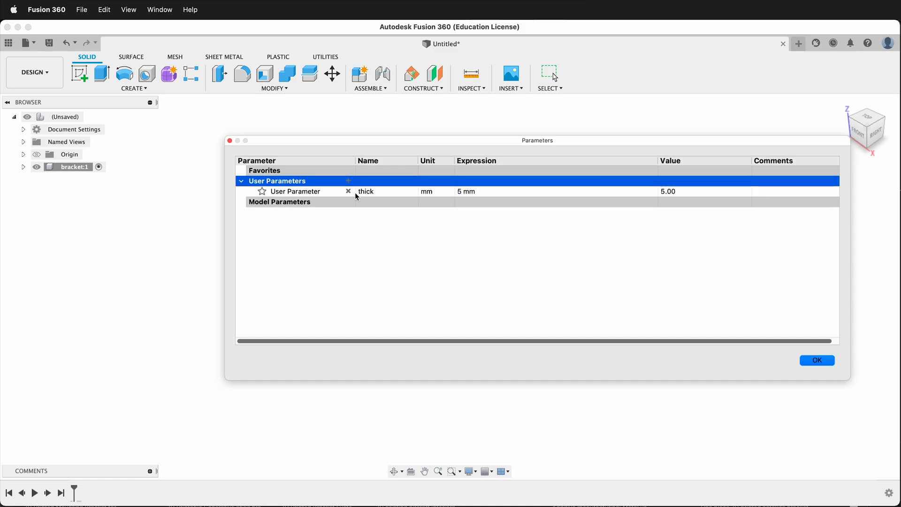
# Add user parameters length, width and height, each 25 mm
pyautogui.click(348, 181)
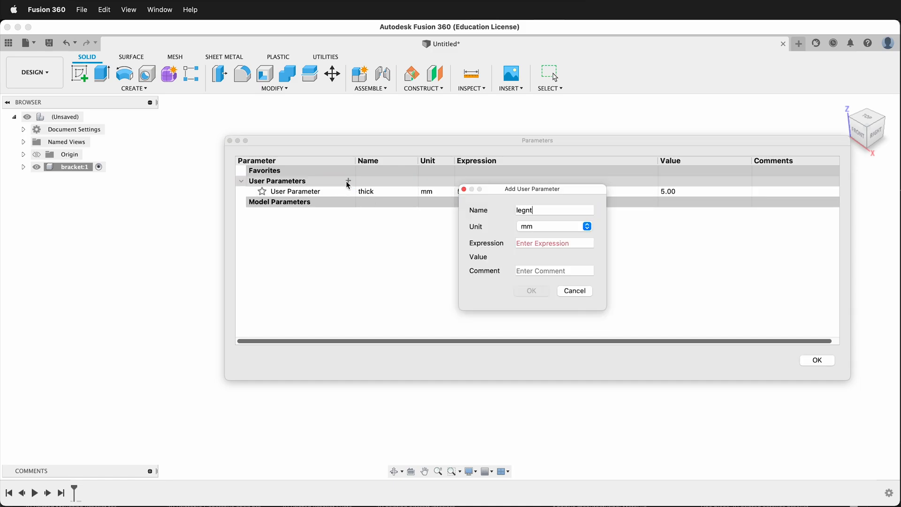
pyautogui.write('25')
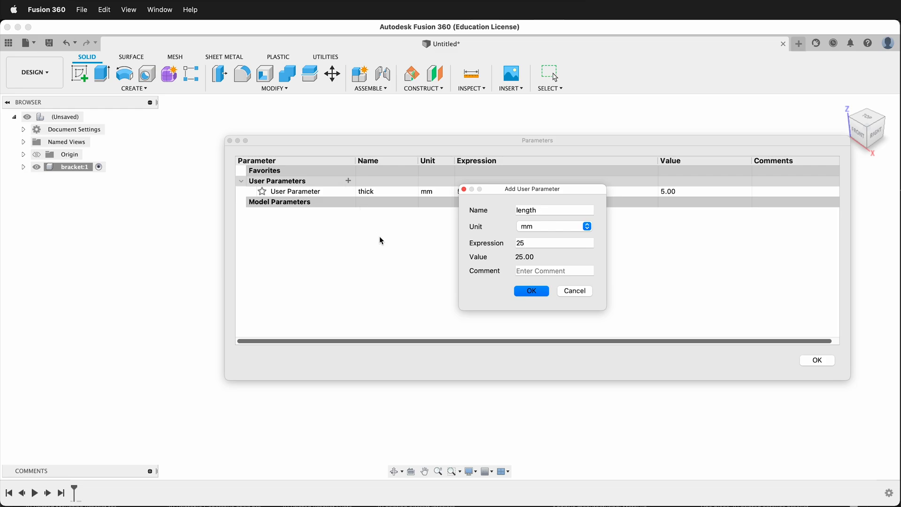
pyautogui.click(530, 290)
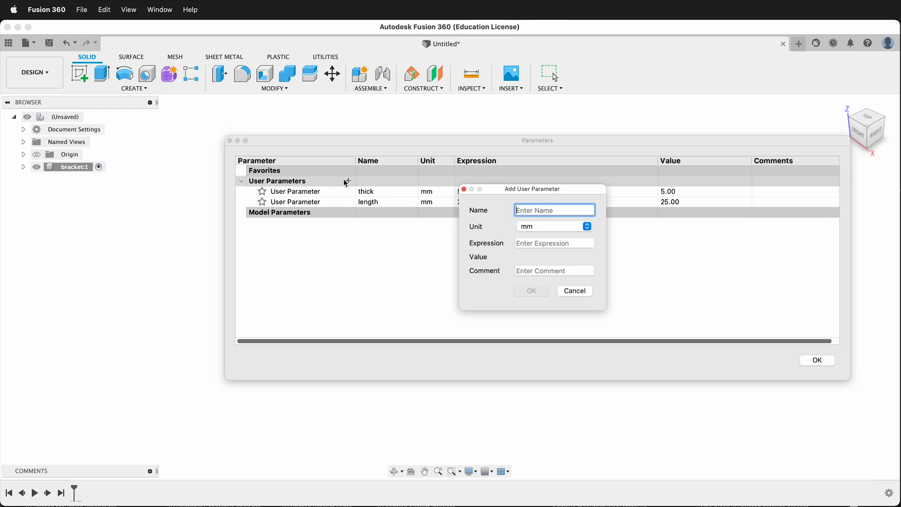
pyautogui.write('width')
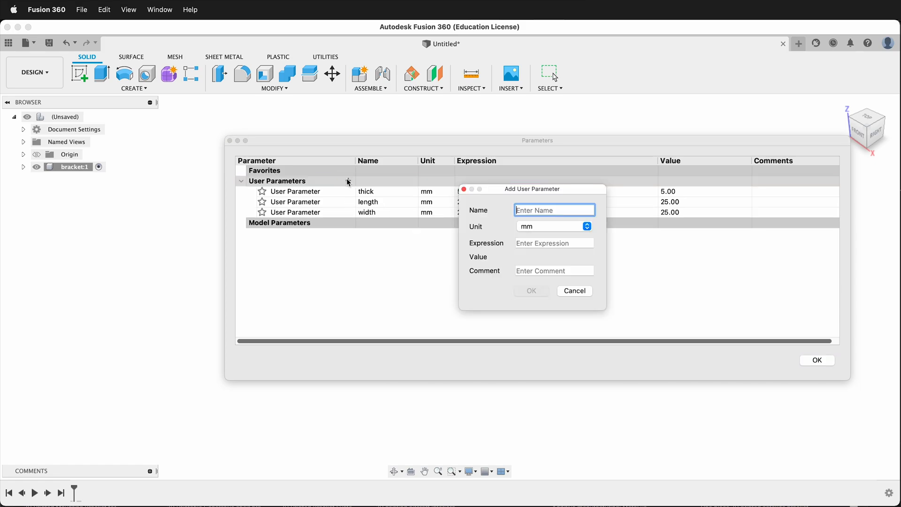
pyautogui.write('heg')
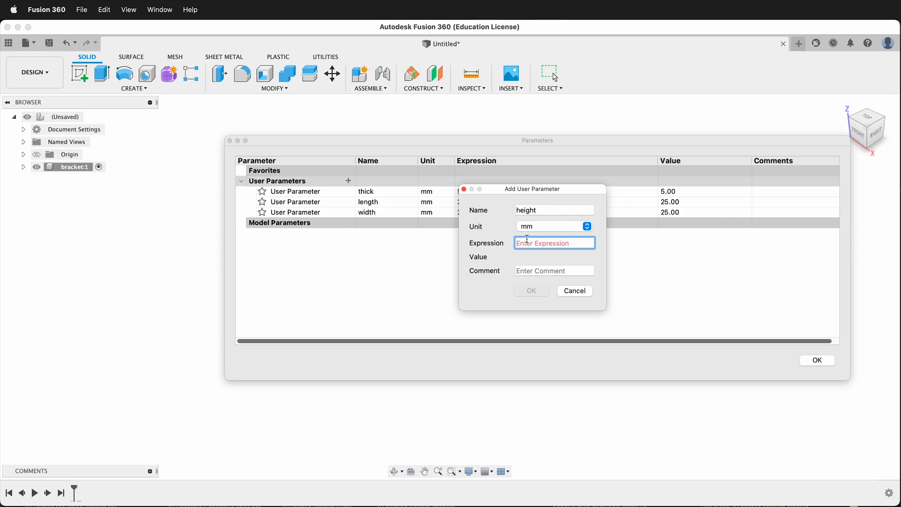
pyautogui.click(530, 290)
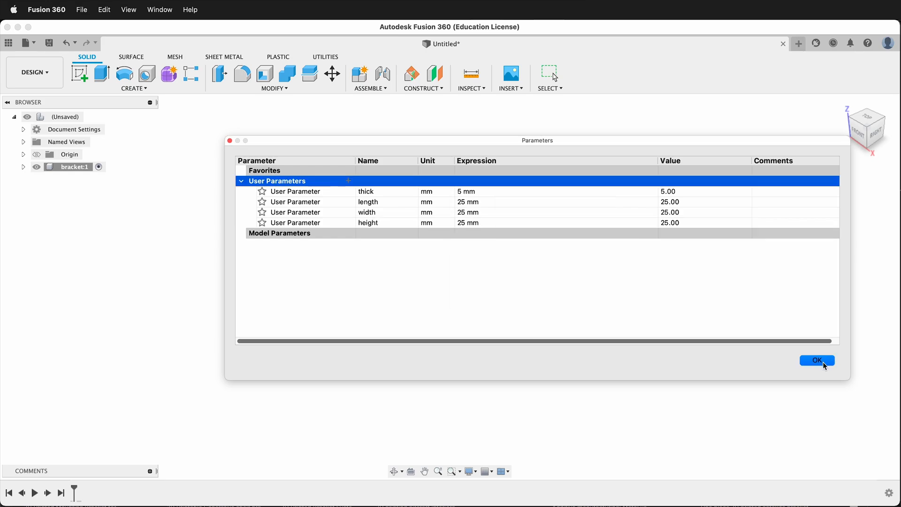
# Close Parameters and draw a center rectangle on the top plane, width dimensioned by parameter
pyautogui.click(817, 360)
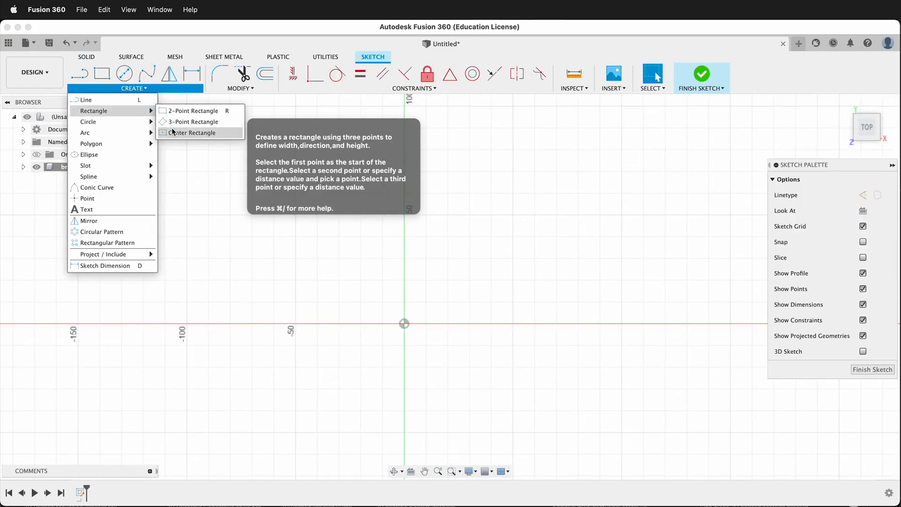
pyautogui.click(192, 133)
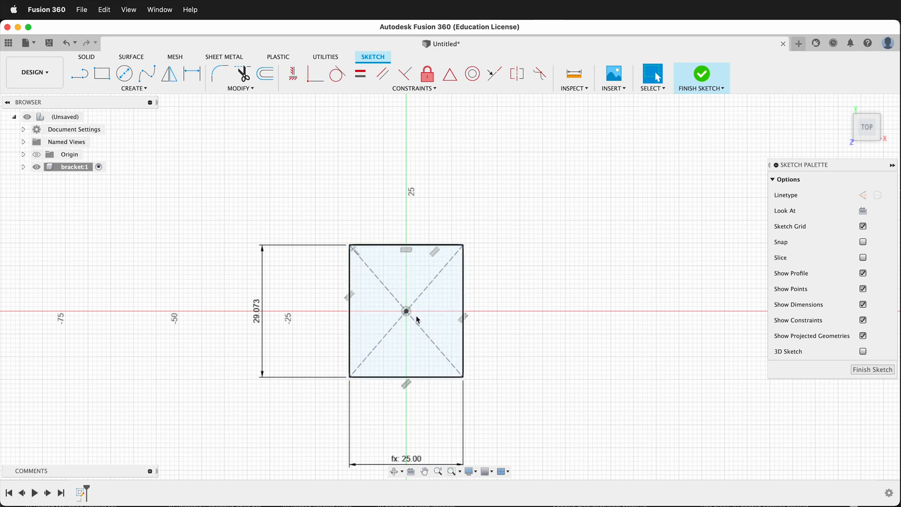
pyautogui.click(240, 80)
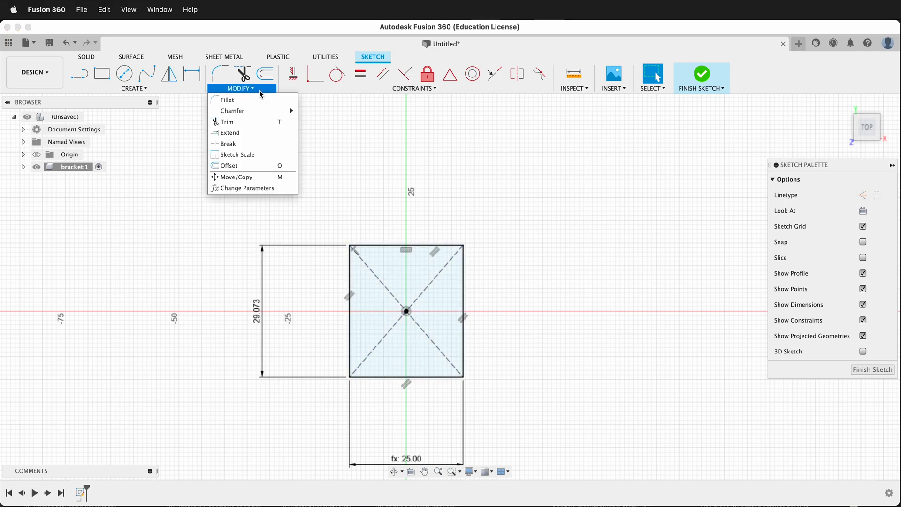
# Add a 'hole' user parameter with expression 4 mm
pyautogui.click(247, 188)
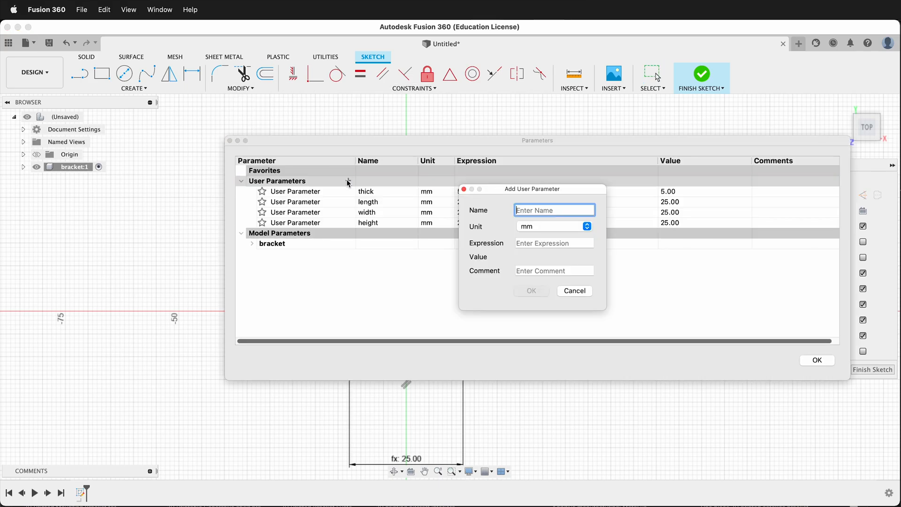
pyautogui.write('hole')
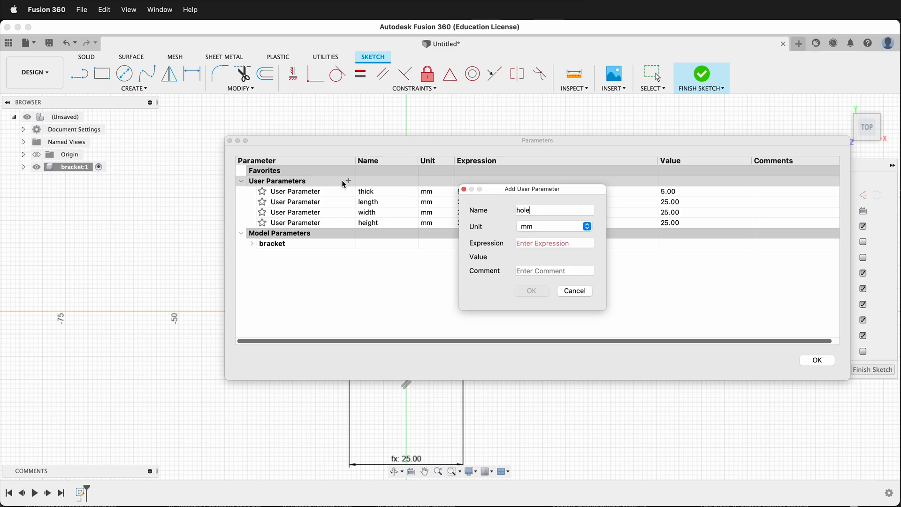
pyautogui.write('3')
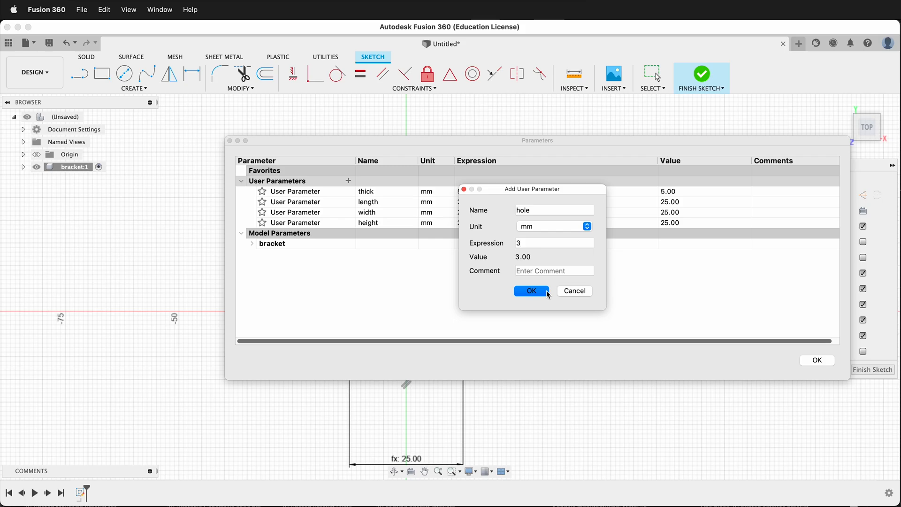
pyautogui.write('4')
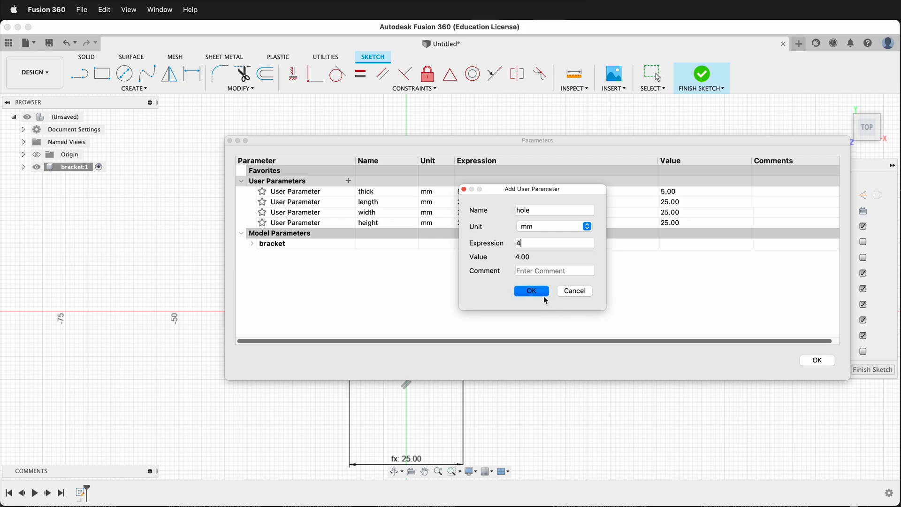
pyautogui.click(530, 291)
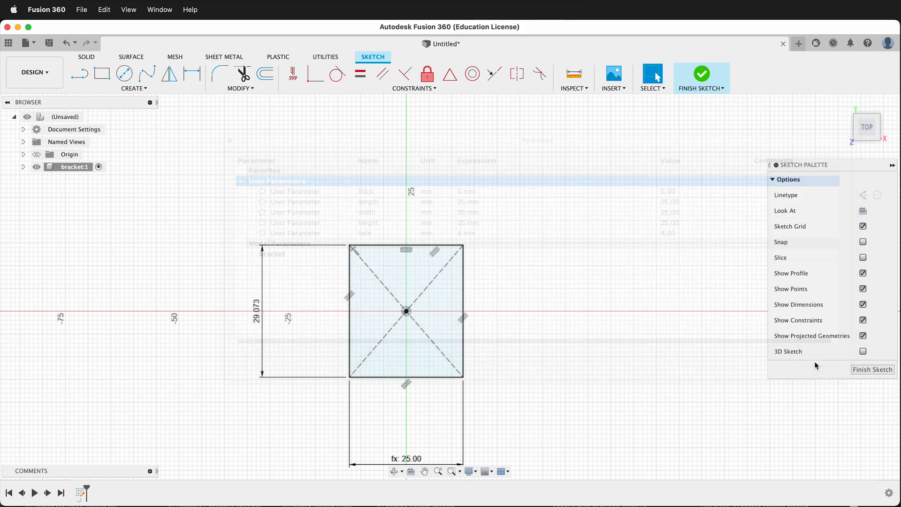
# Add the hole circle and 5 mm strip, then extrude the base by thick
pyautogui.click(123, 74)
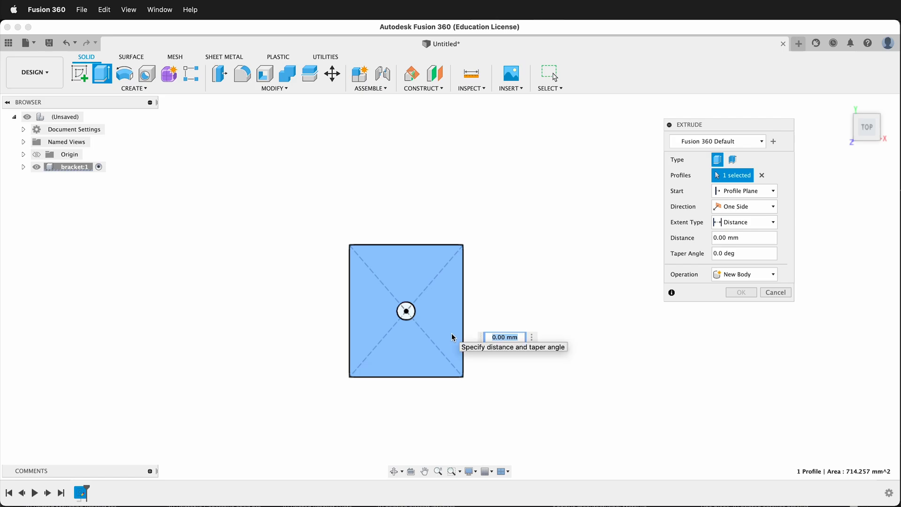
pyautogui.click(775, 292)
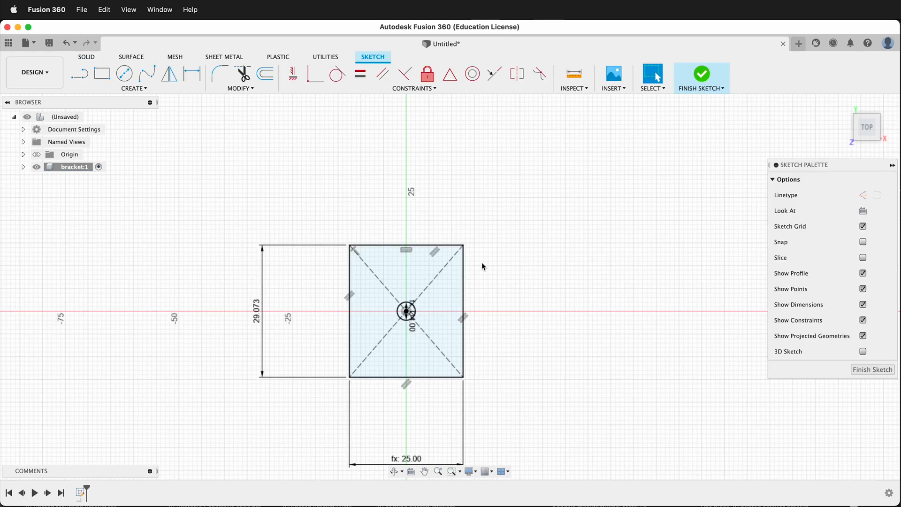
pyautogui.click(101, 73)
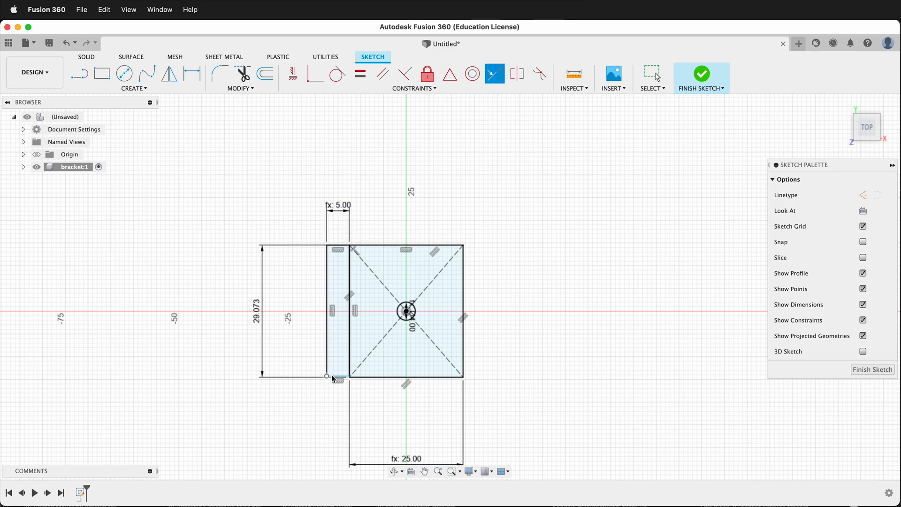
pyautogui.click(699, 74)
pyautogui.write('thi')
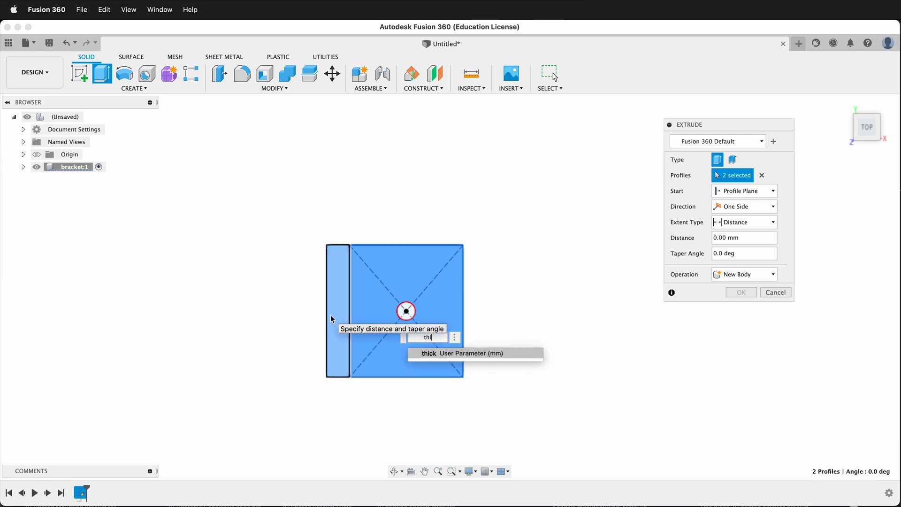
pyautogui.click(740, 292)
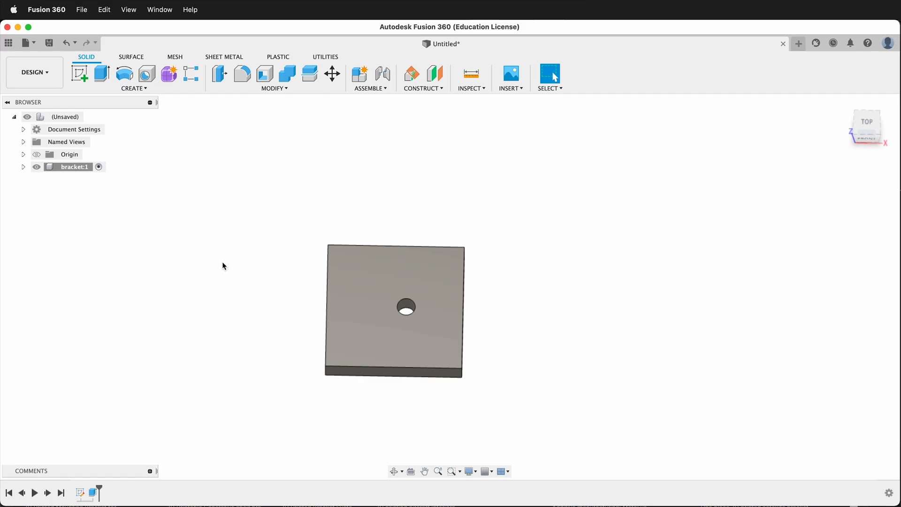
# Expand bracket:1 and its Sketches folder in the Browser to show Sketch1
pyautogui.click(24, 167)
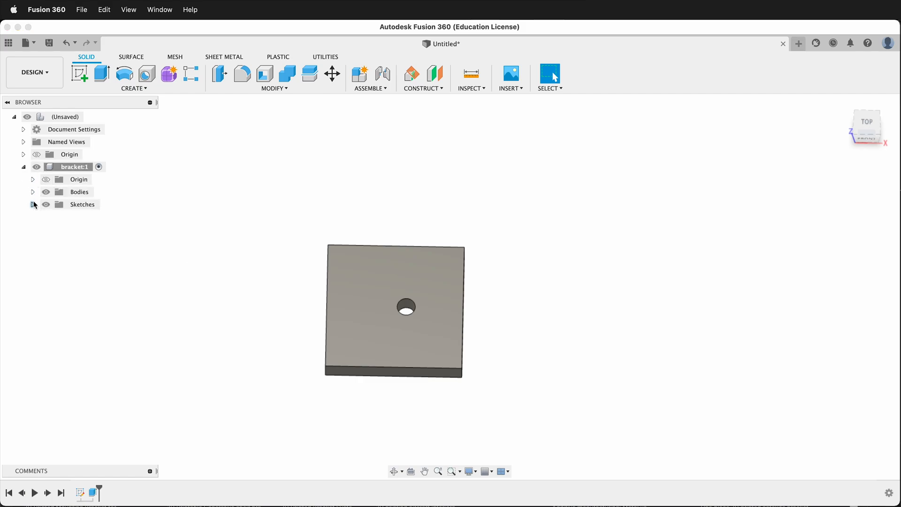
pyautogui.click(33, 204)
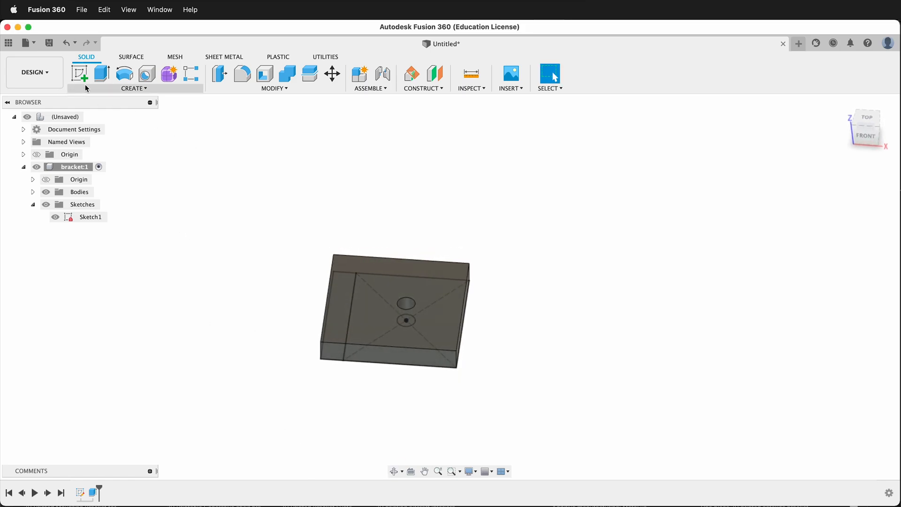
pyautogui.click(101, 73)
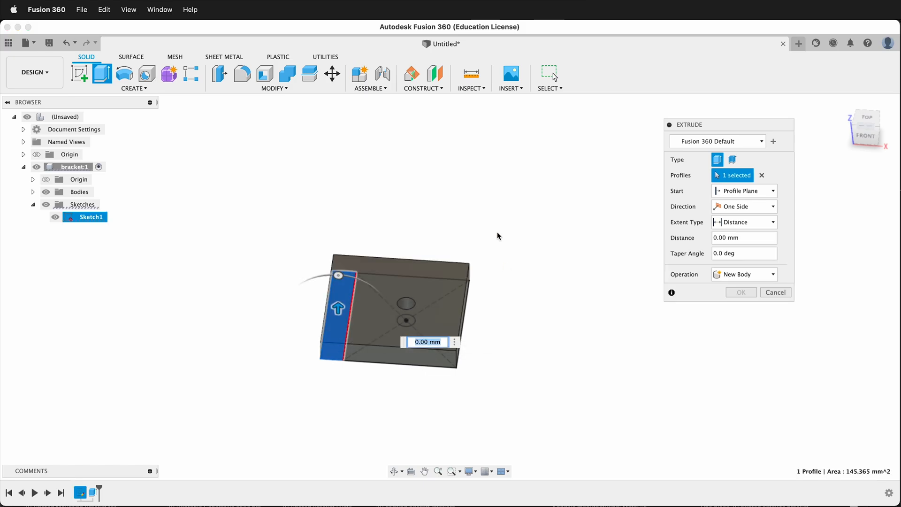
pyautogui.moveTo(801, 198)
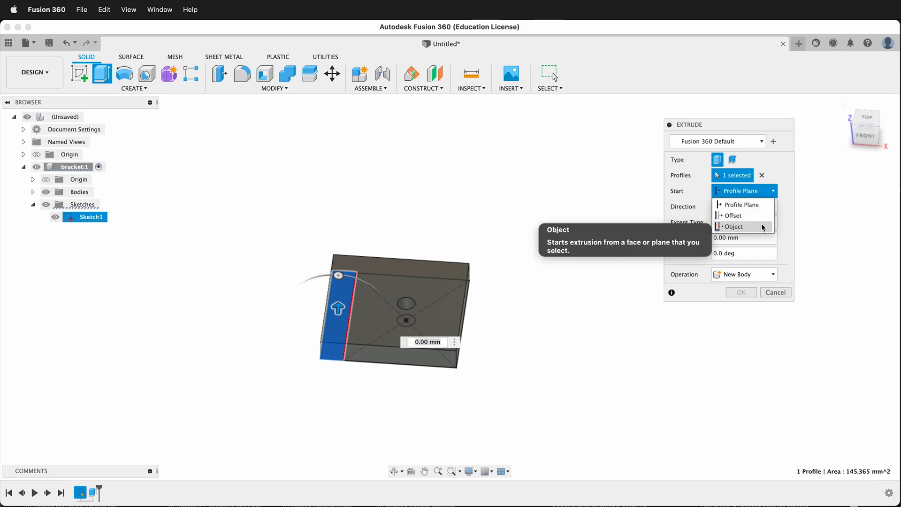
# Extrude the wall from the base's top face with distance height
pyautogui.click(734, 226)
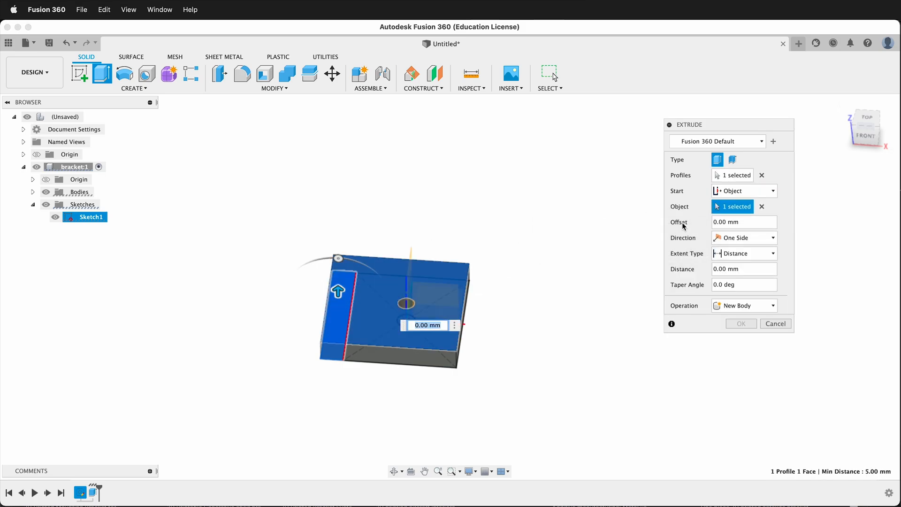
pyautogui.write('hieg')
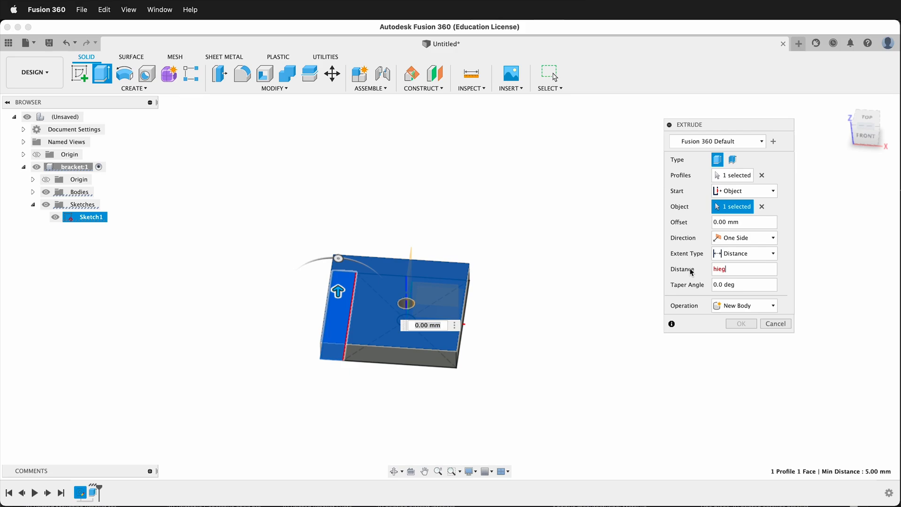
pyautogui.click(740, 323)
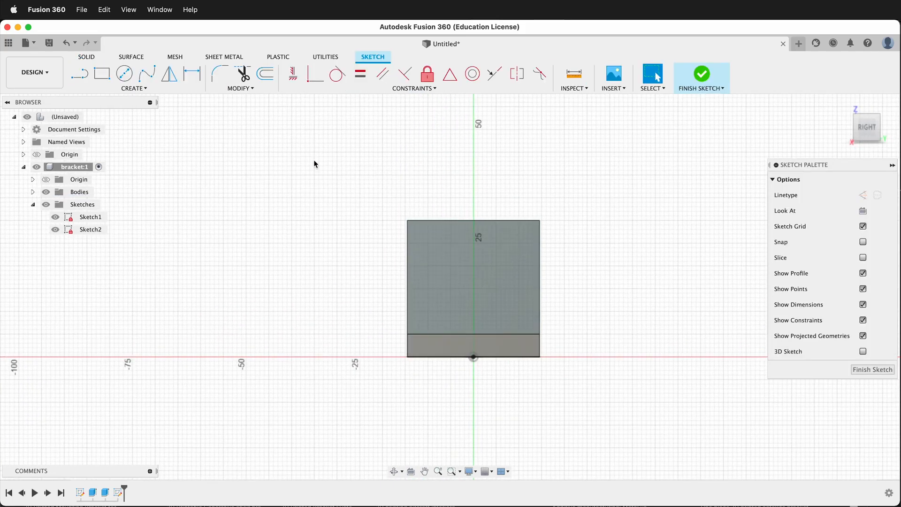
pyautogui.moveTo(451, 218)
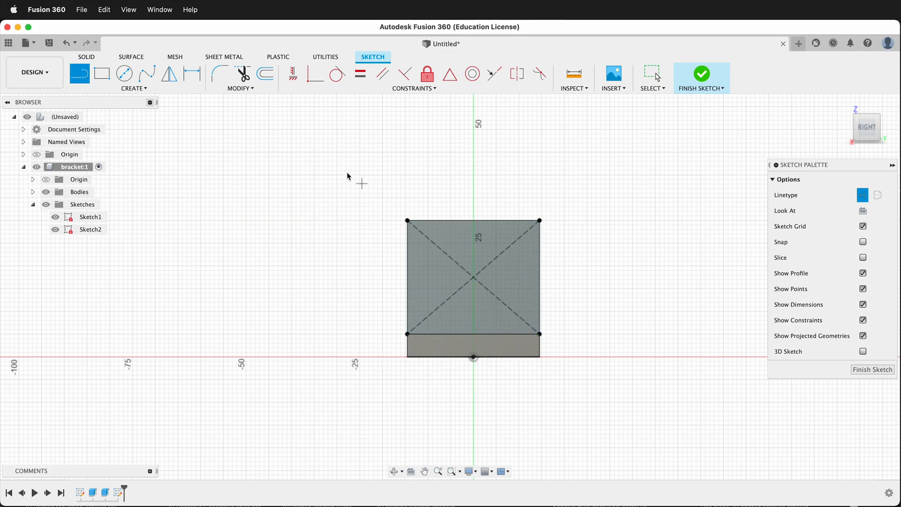
# Draw a circle at the diagonals' intersection on the wall, diameter set to hole
pyautogui.click(124, 74)
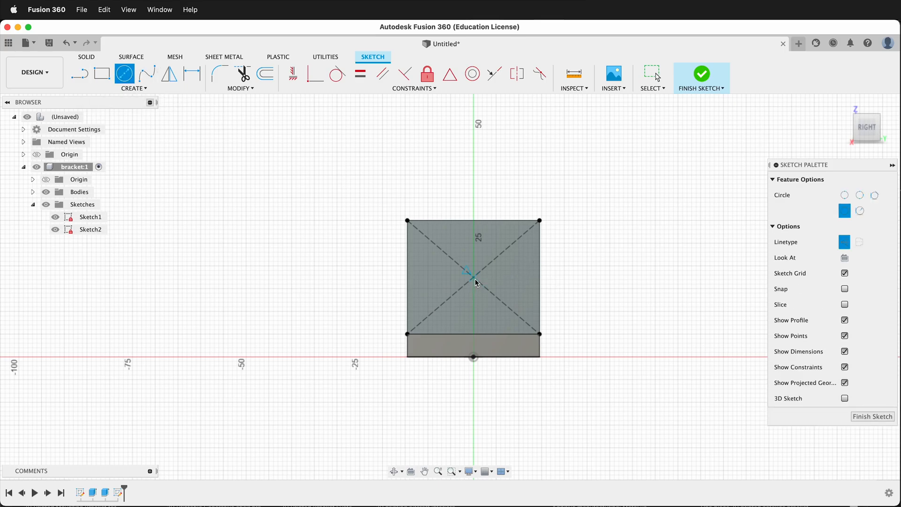
pyautogui.click(474, 277)
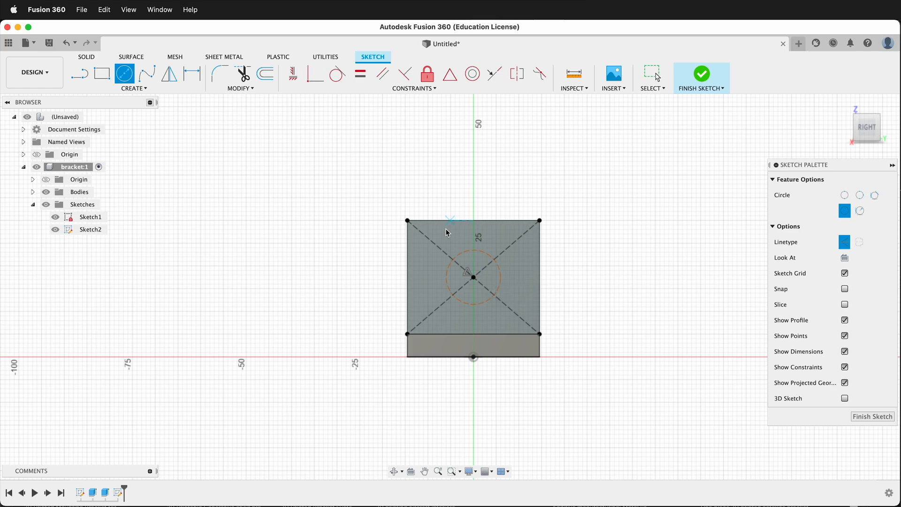
pyautogui.click(473, 258)
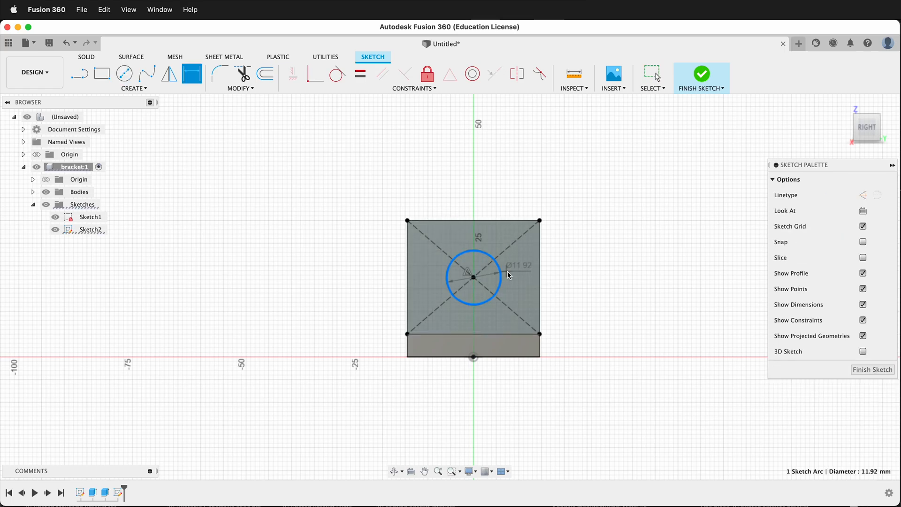
pyautogui.write('hole')
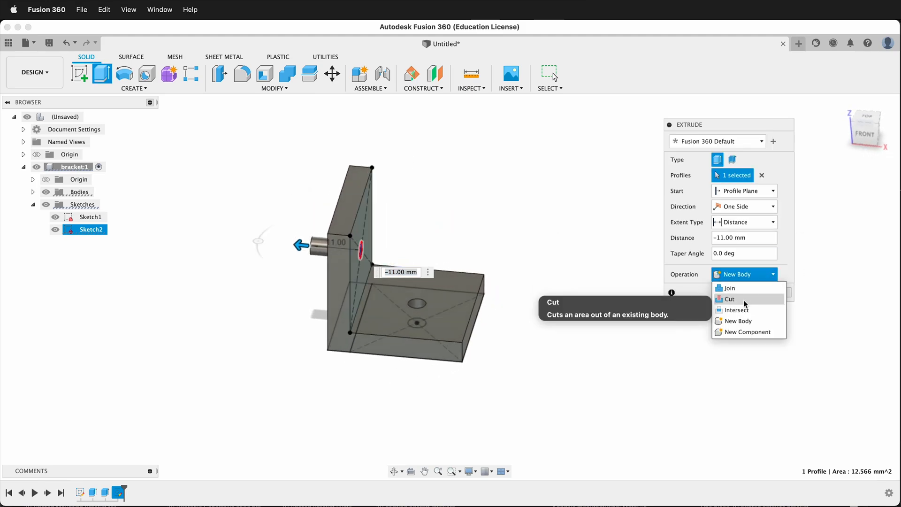
# Cut the circle through the wall and hide the sketches
pyautogui.click(729, 299)
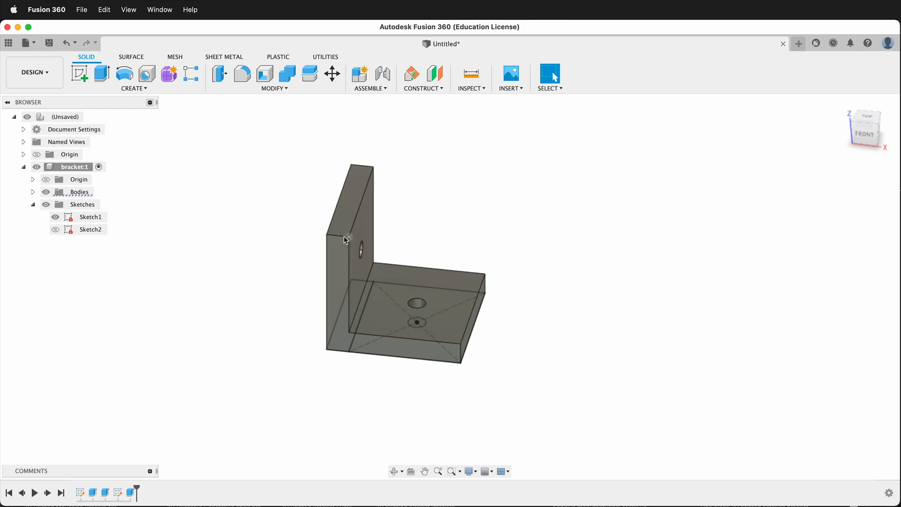
pyautogui.click(416, 323)
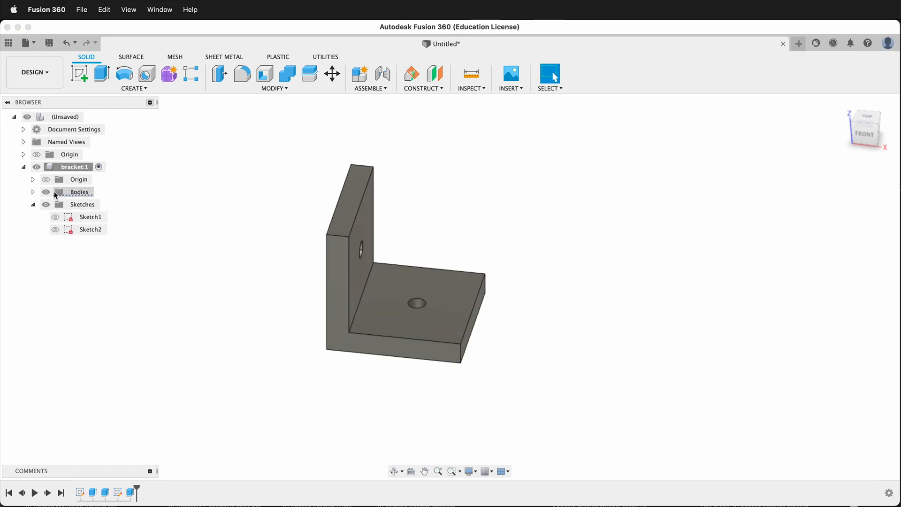
pyautogui.moveTo(79, 72)
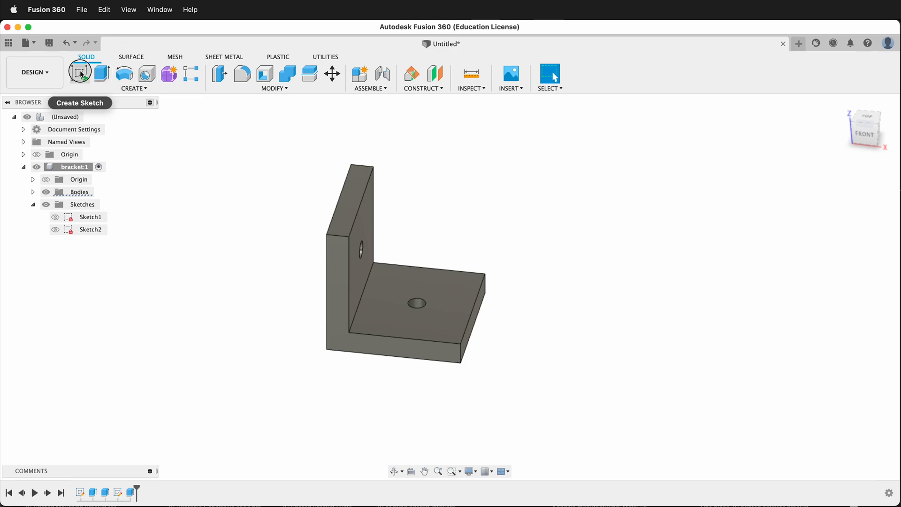
# Start a sketch on the front plane and project the bracket's L-shaped outline
pyautogui.click(80, 74)
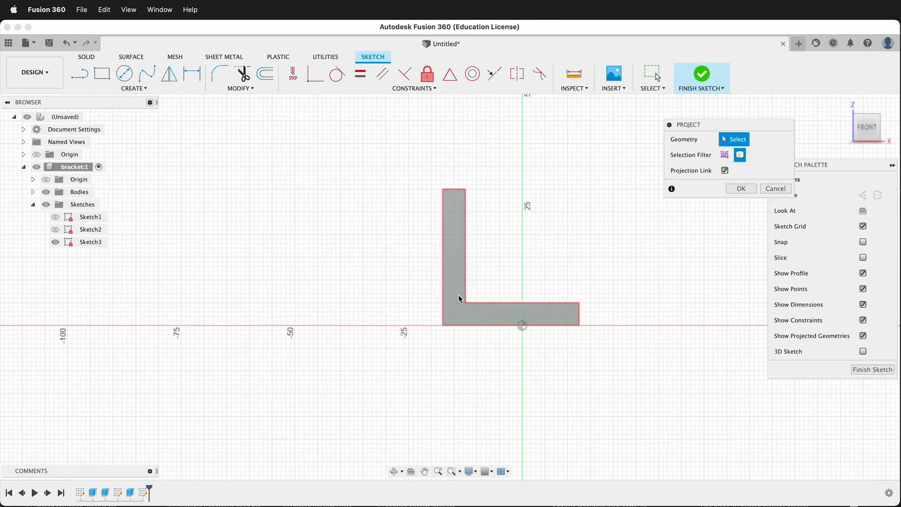
pyautogui.click(740, 189)
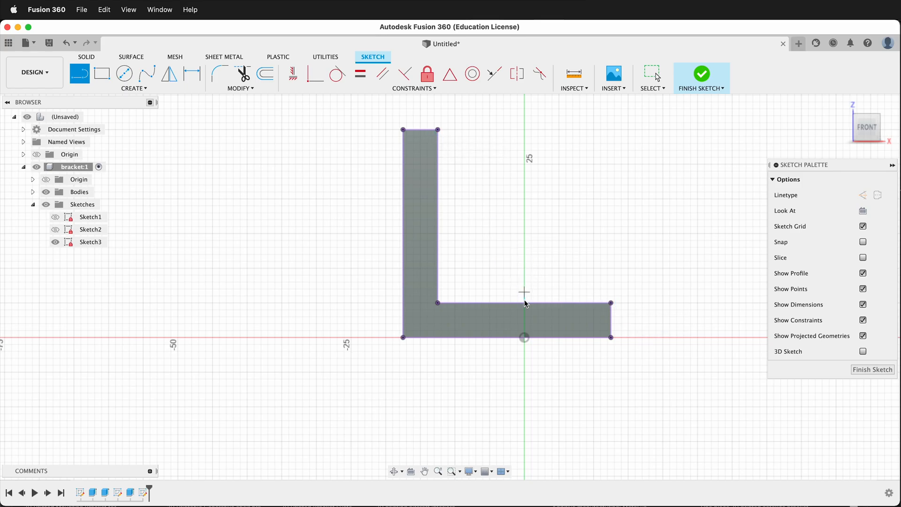
pyautogui.moveTo(524, 304)
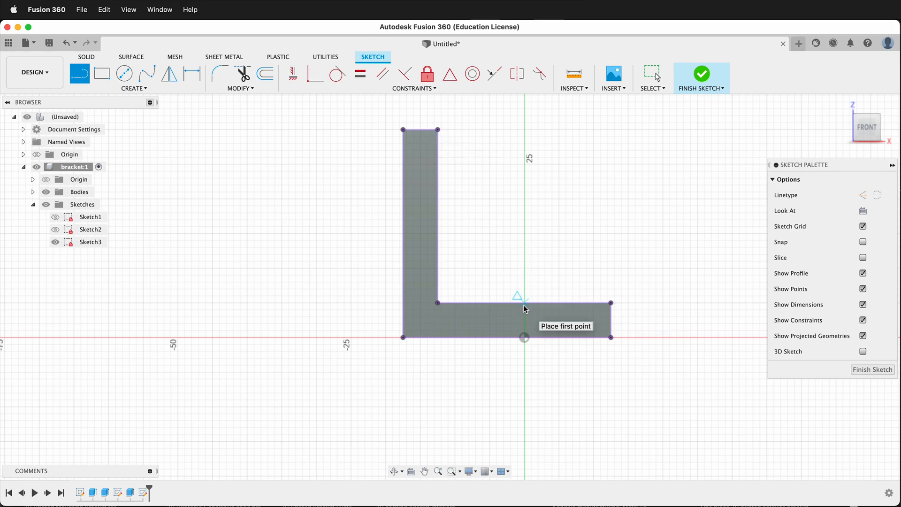
pyautogui.moveTo(538, 310)
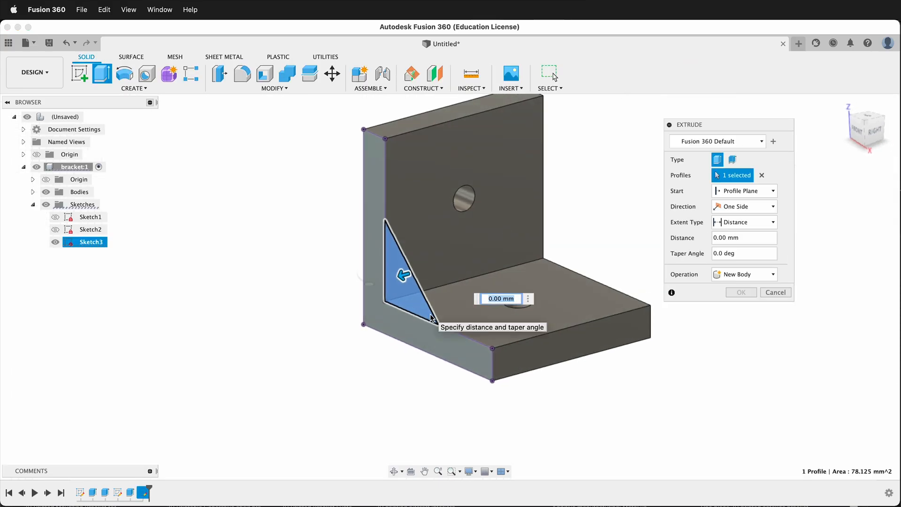
# Extrude the triangle profile by -thick, joined to the body as a gusset
pyautogui.write('-thick')
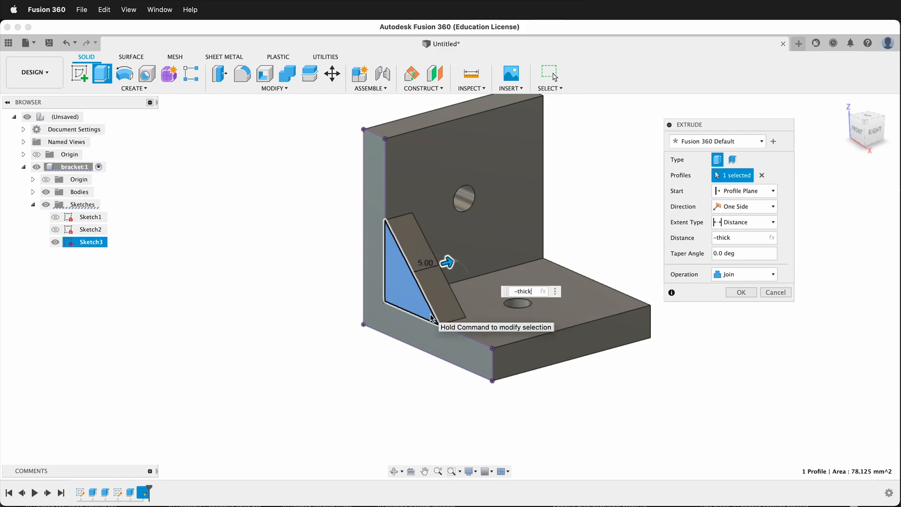
pyautogui.click(740, 292)
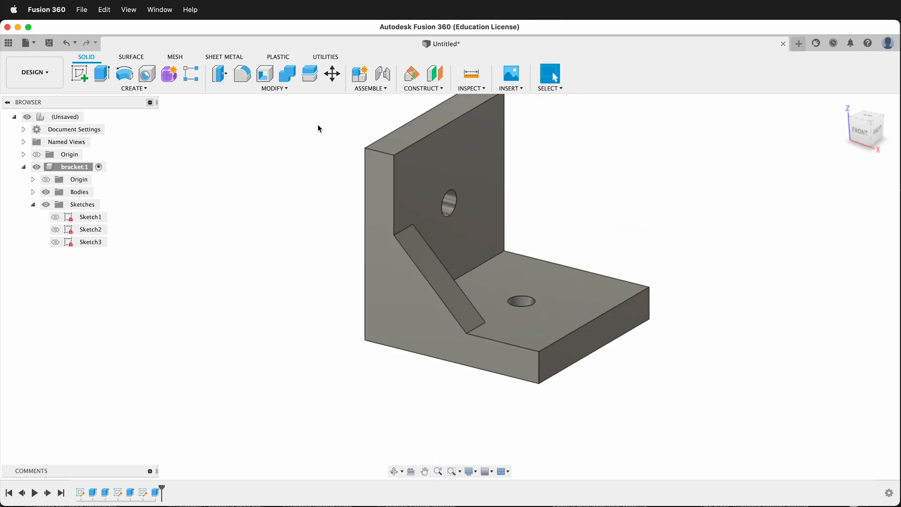
pyautogui.click(134, 88)
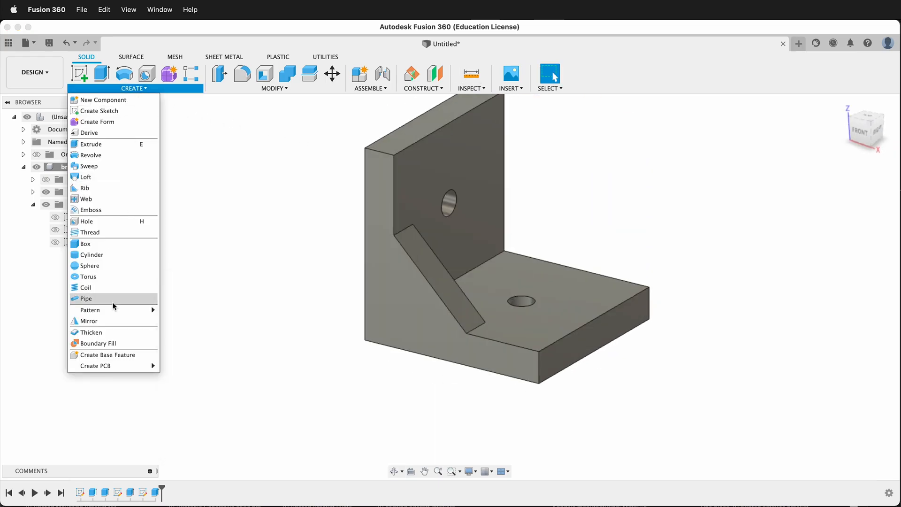
# Mirror the gusset feature across the bracket's midplane
pyautogui.click(89, 321)
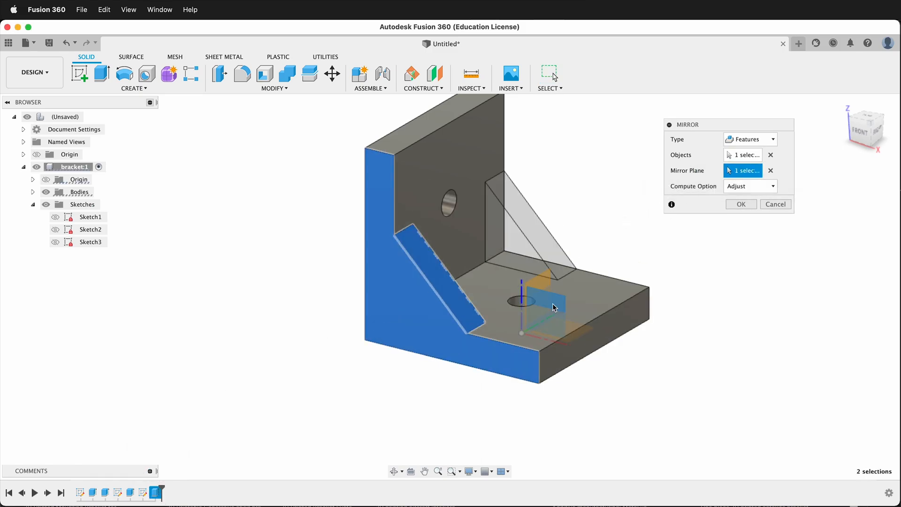
pyautogui.click(740, 204)
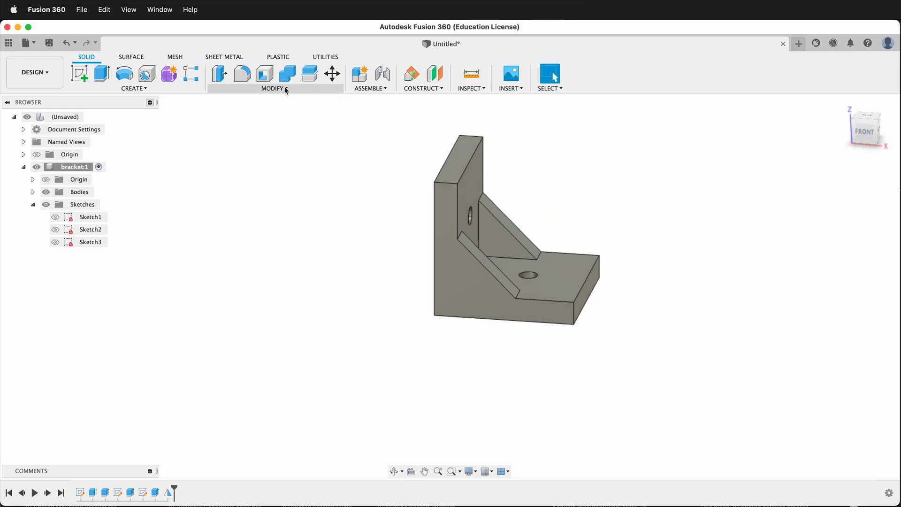
# Chamfer the four outer corner edges of wall and base with distance thick
pyautogui.click(272, 80)
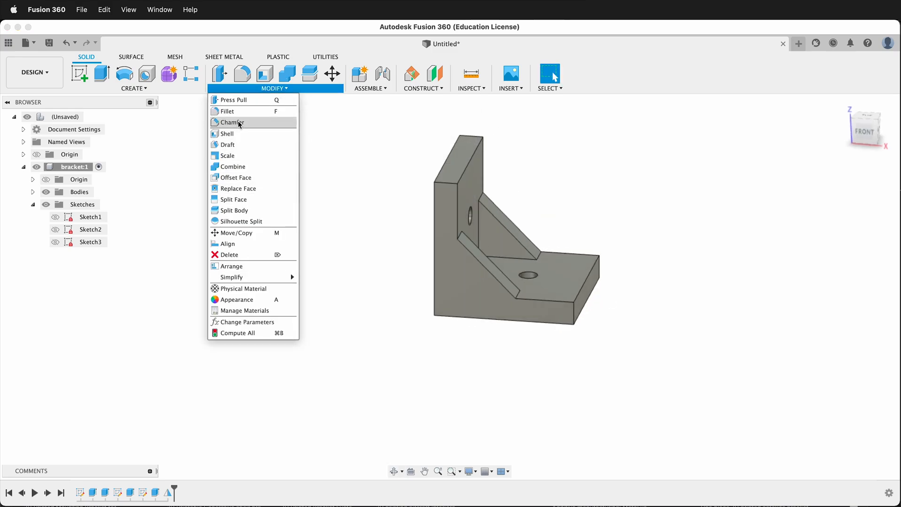
pyautogui.click(232, 122)
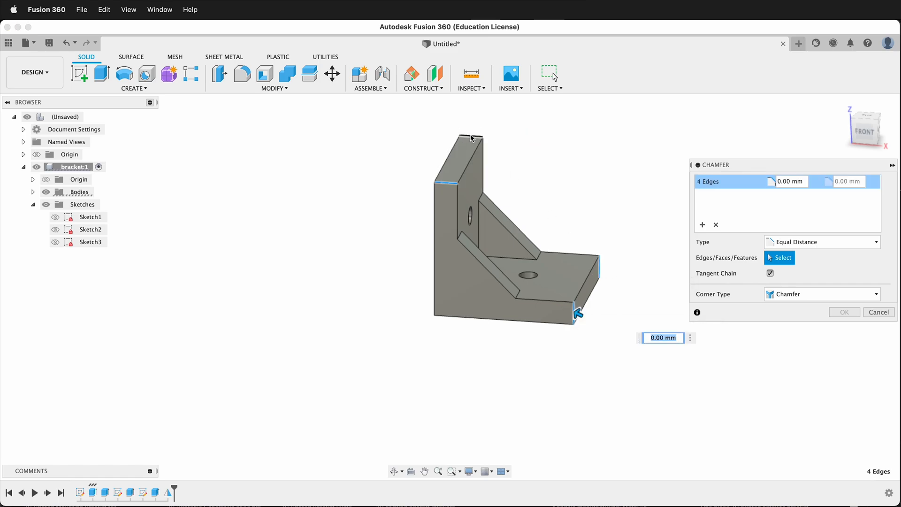
pyautogui.write('thic')
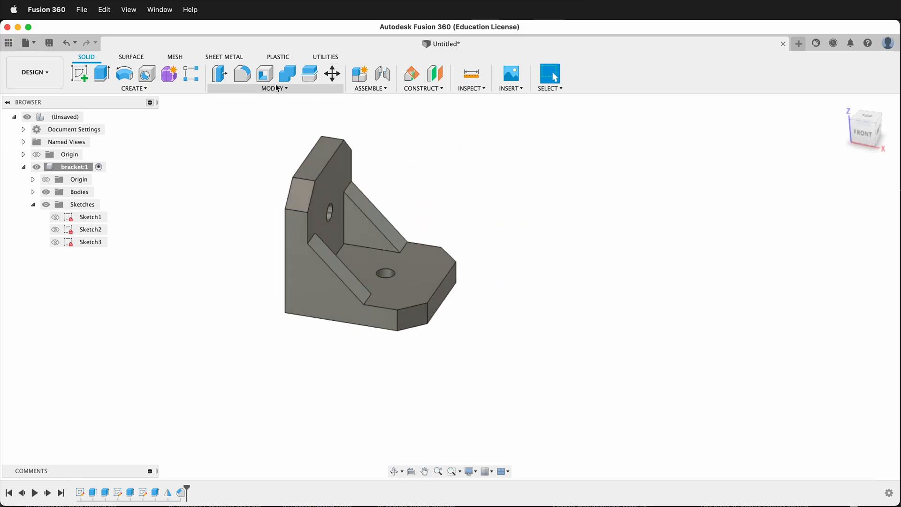
# Set the length parameter's expression to 30 mm in Change Parameters
pyautogui.click(274, 88)
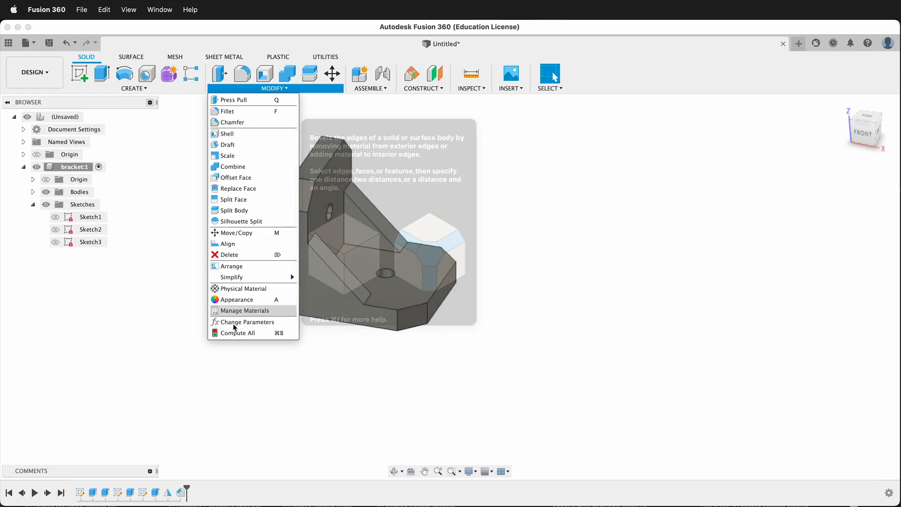
pyautogui.click(248, 321)
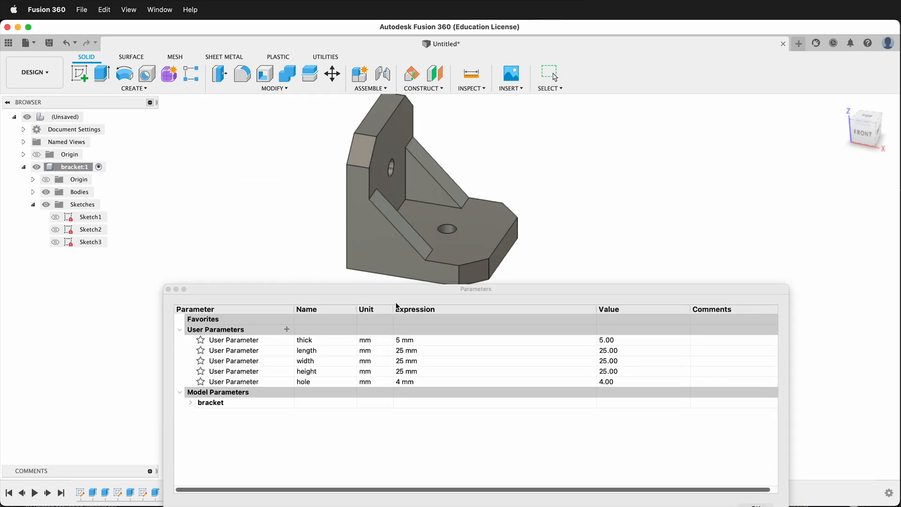
pyautogui.doubleClick(405, 350)
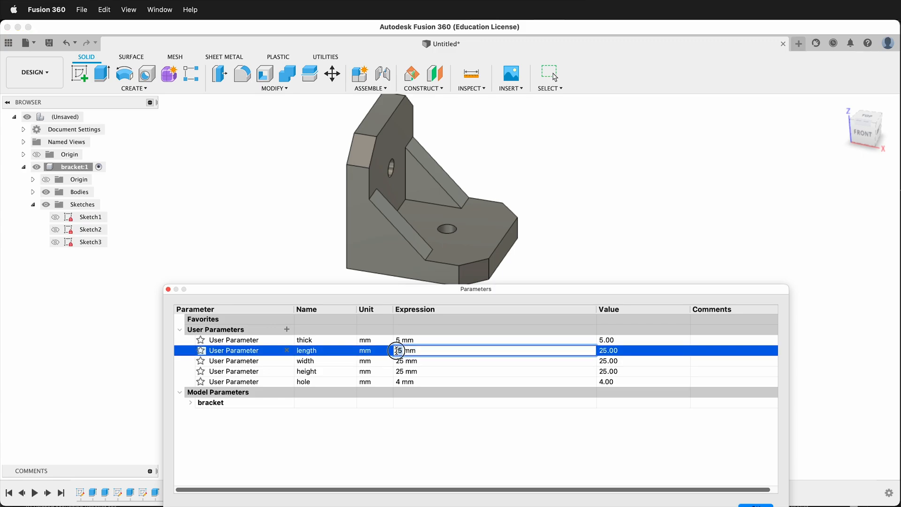
pyautogui.write('30 mm')
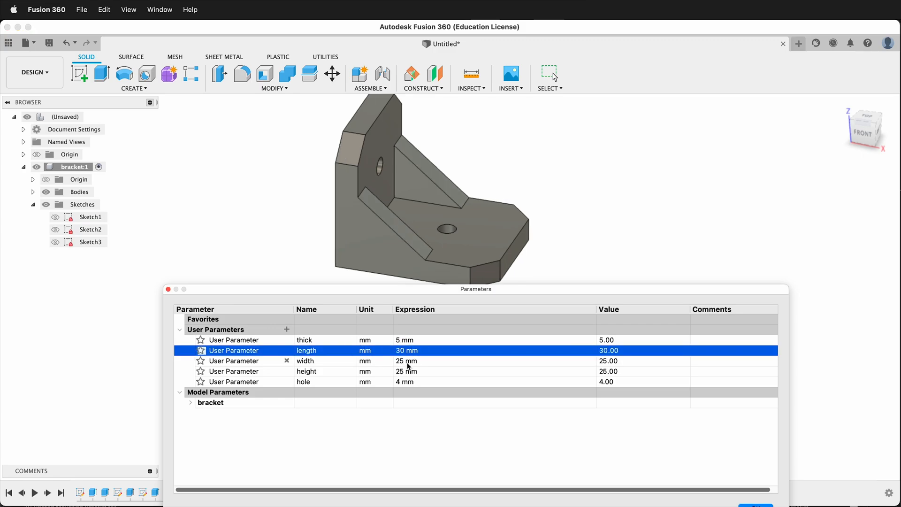
pyautogui.moveTo(348, 461)
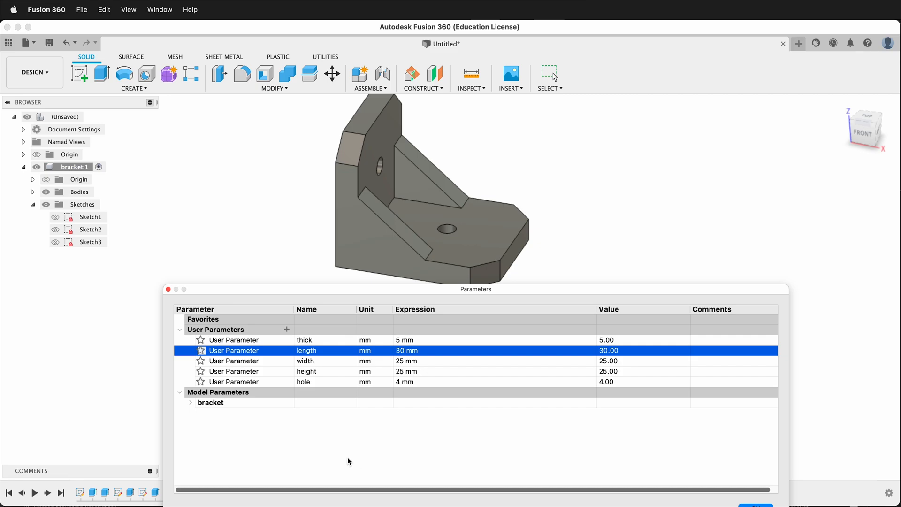